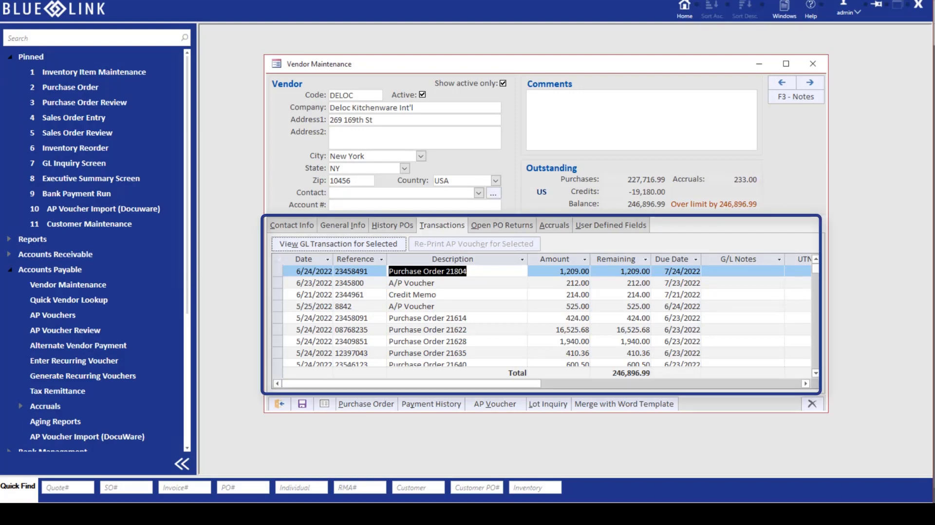
mouse_move(811, 104)
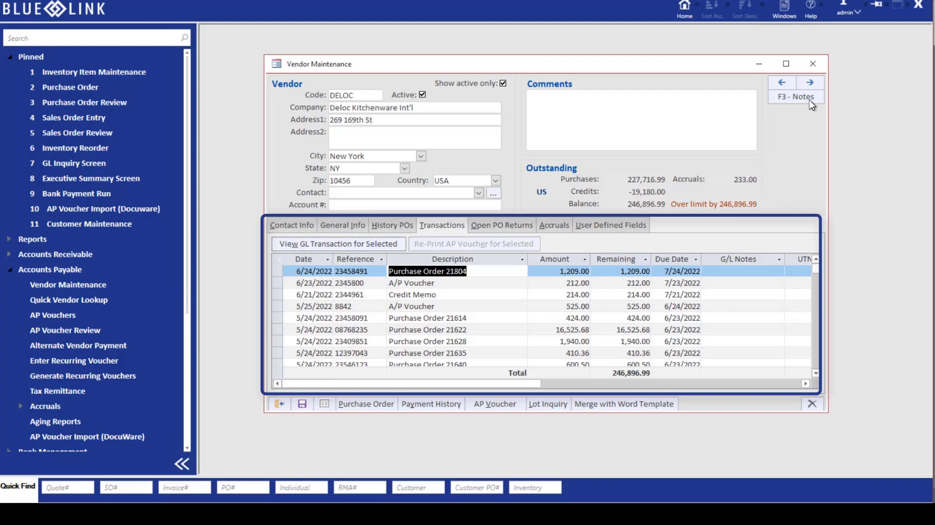
Show the Documents list in Deloc Kitchenware's vendor notes, revealing eight linked invoices.
click(796, 96)
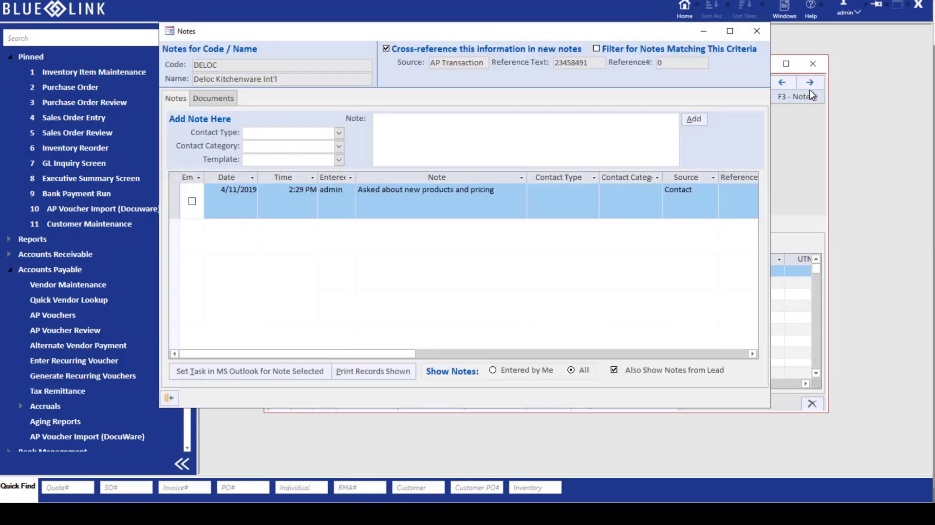
mouse_move(212, 96)
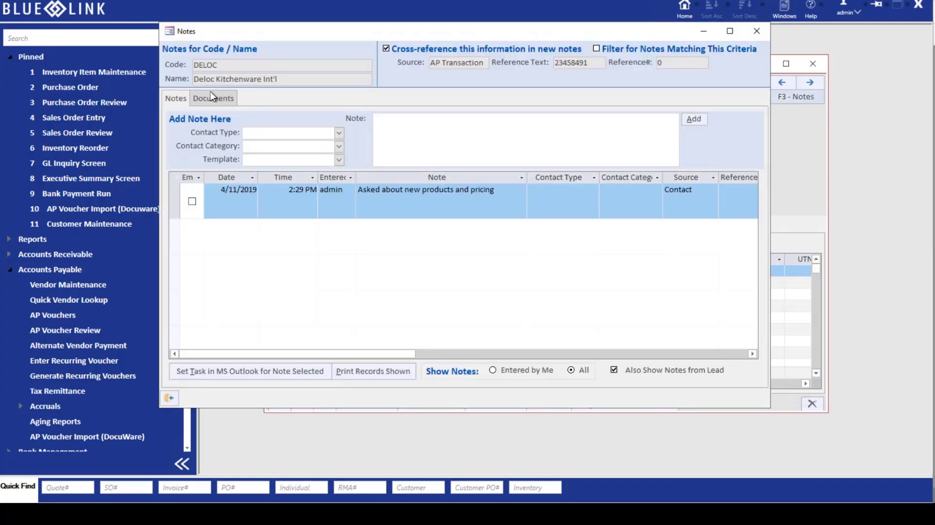
click(213, 97)
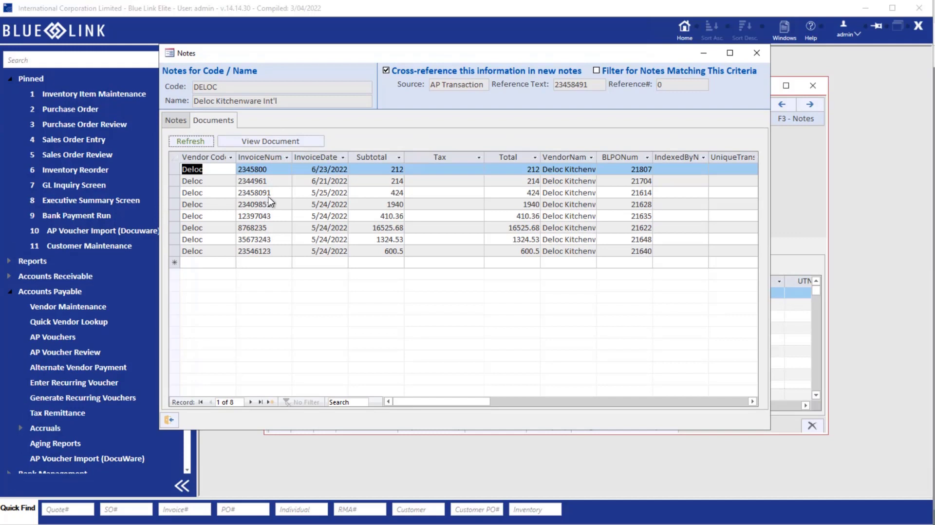
View Deloc invoice 2344961 from the Documents list in DocuWare, zoomed in.
click(253, 181)
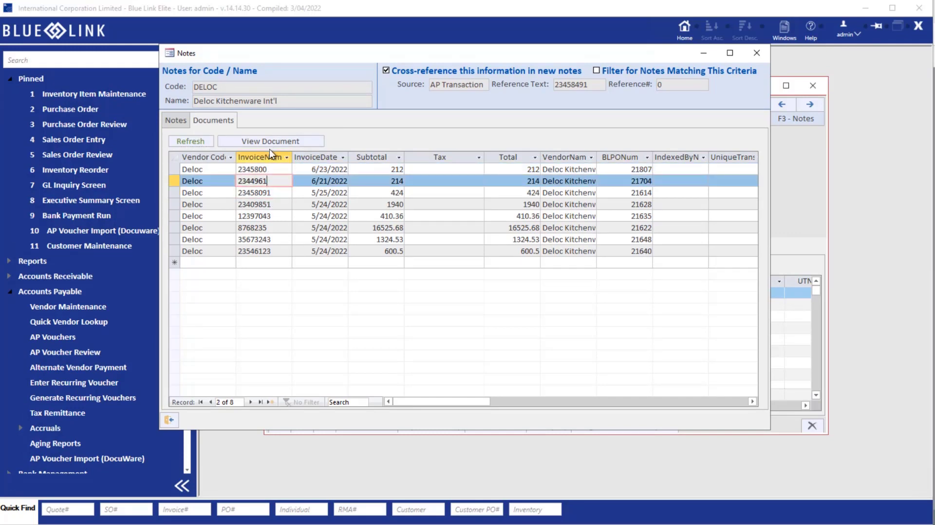
click(270, 142)
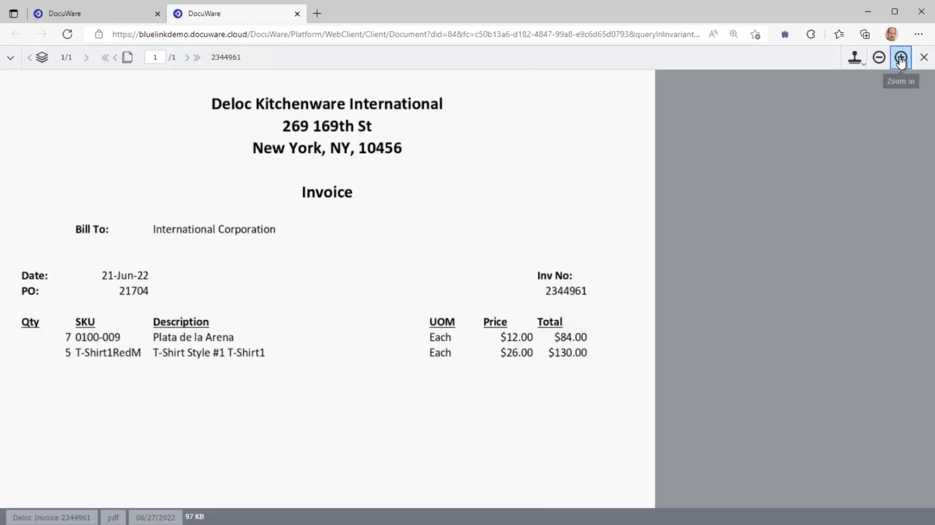
click(877, 58)
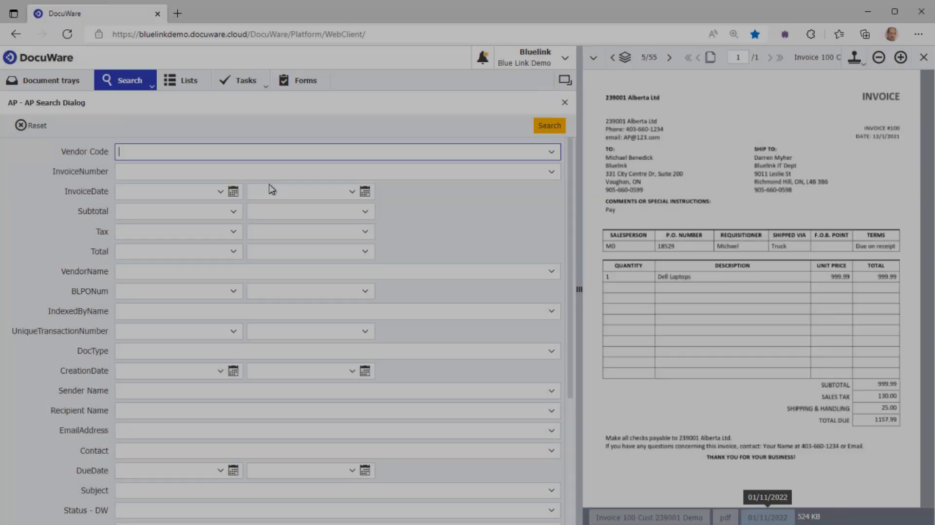
mouse_move(199, 160)
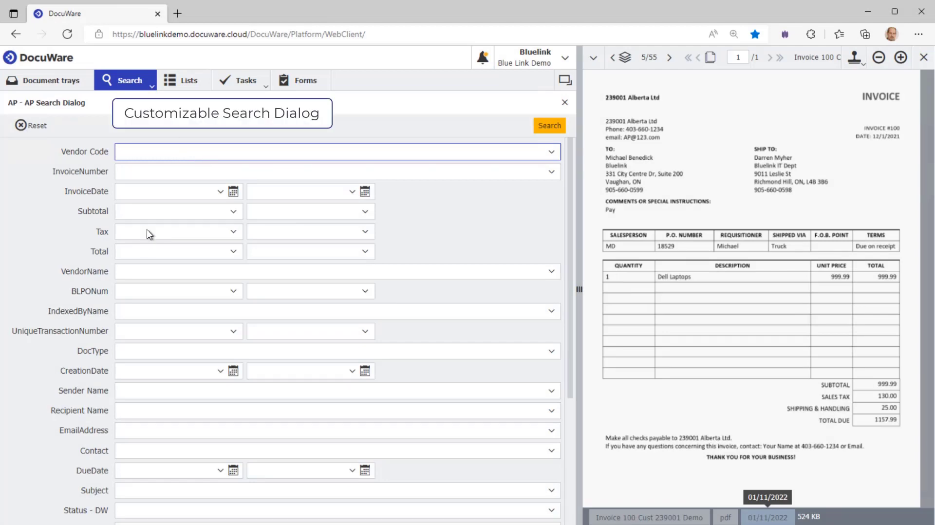
mouse_move(197, 222)
text("Deloc")
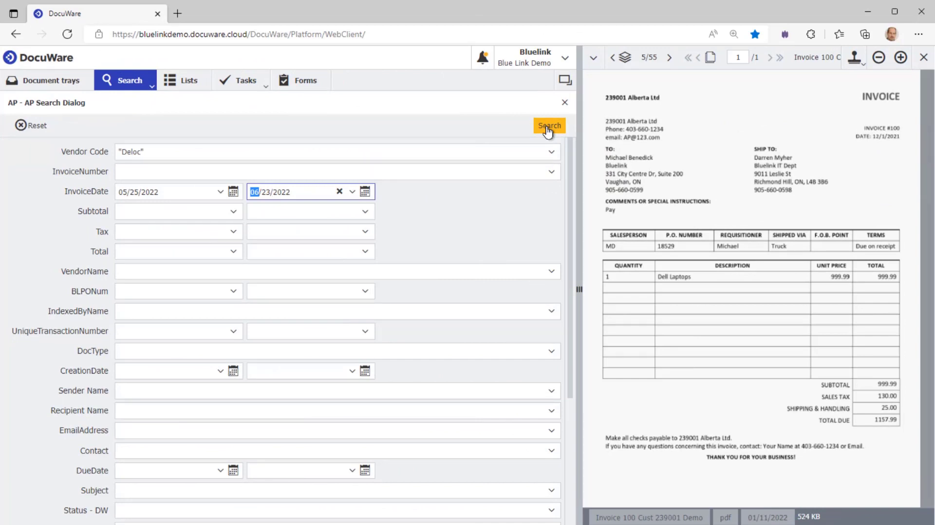
Search AP for Deloc invoices, returning three matches, then show the Invoices Incoming tray.
click(547, 125)
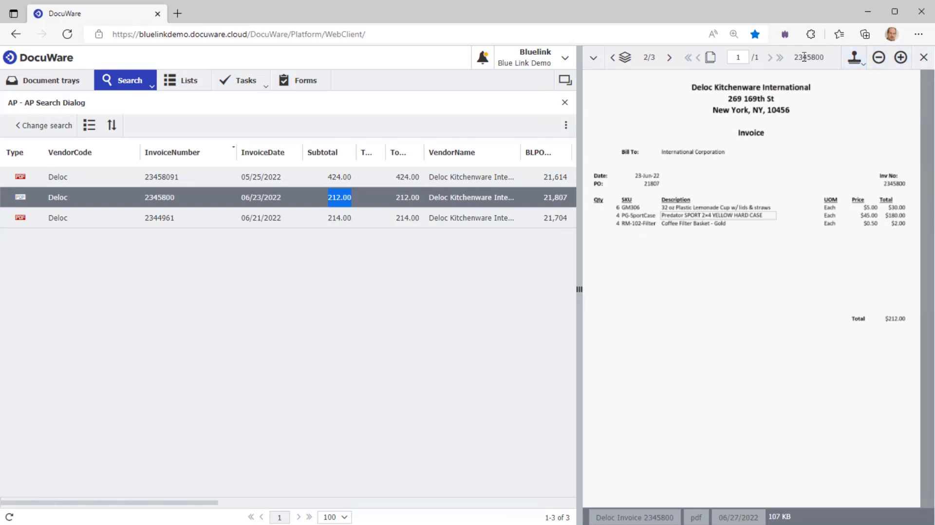
mouse_move(737, 67)
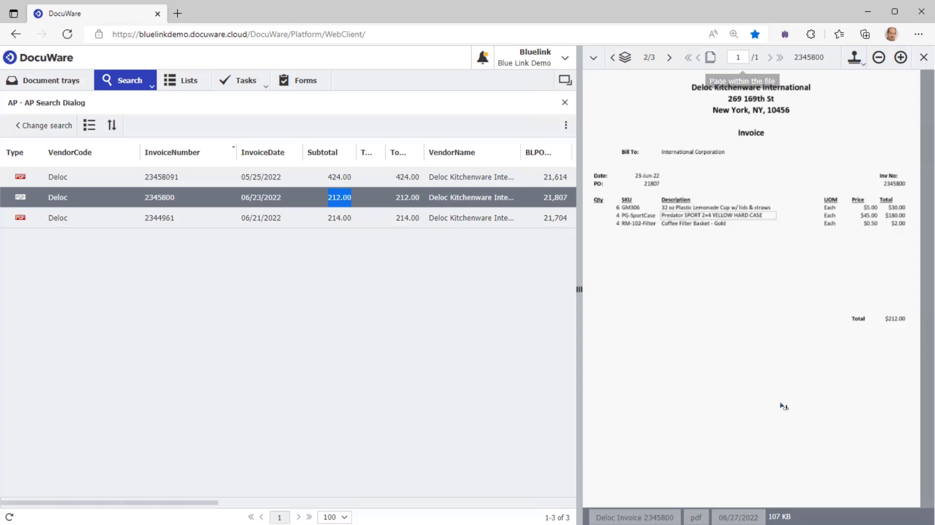
click(51, 80)
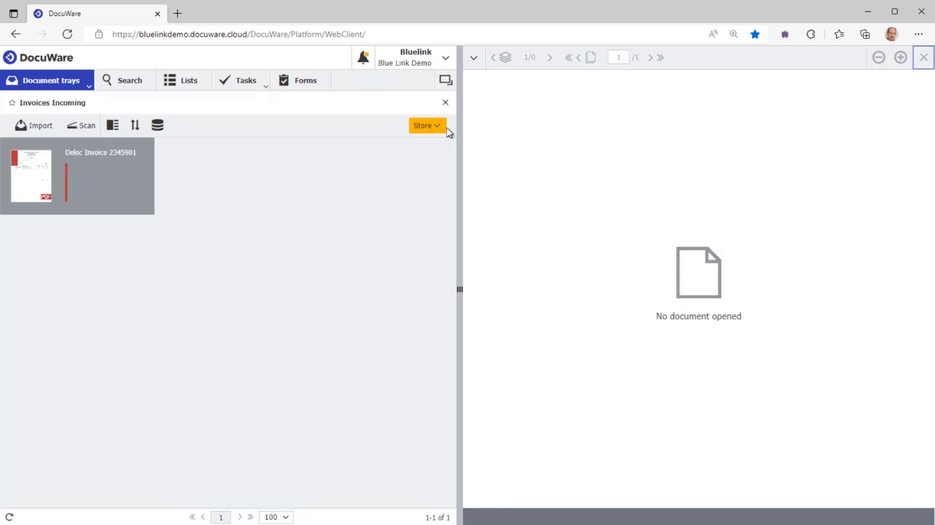
Start storing incoming Deloc invoice 2345901 via the AP Store Dialog.
click(424, 125)
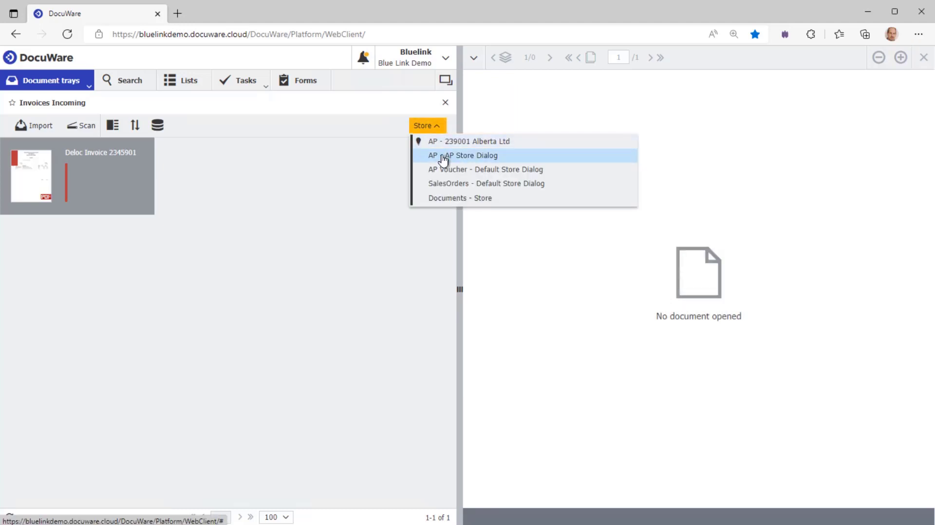
click(463, 154)
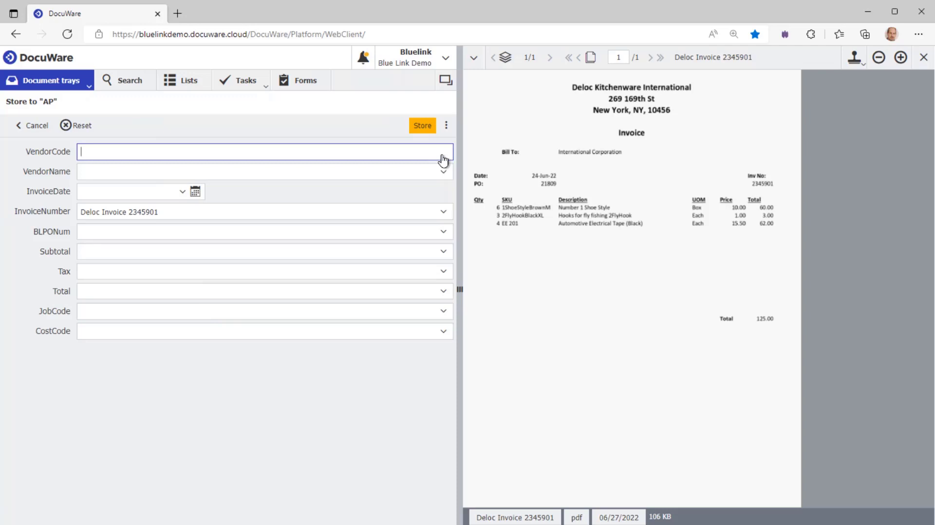
mouse_move(443, 150)
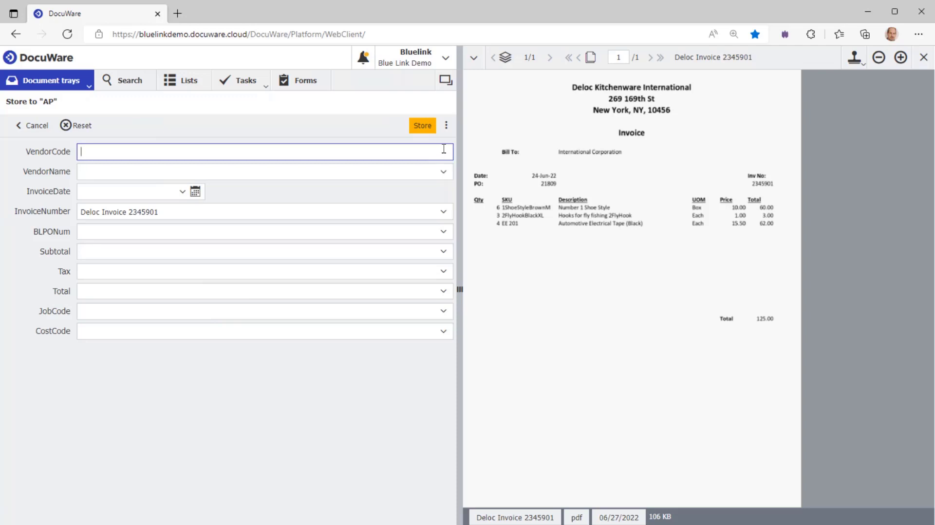
mouse_move(435, 153)
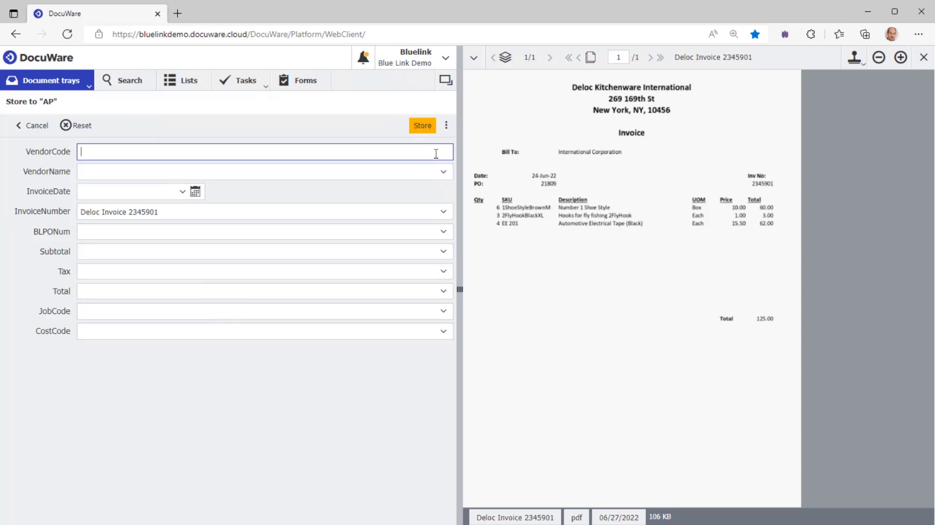
Index invoice 2345901 with vendor Deloc, date 06/24/2022, PO 21809, total 125.00 and store it to AP.
text(Deloc)
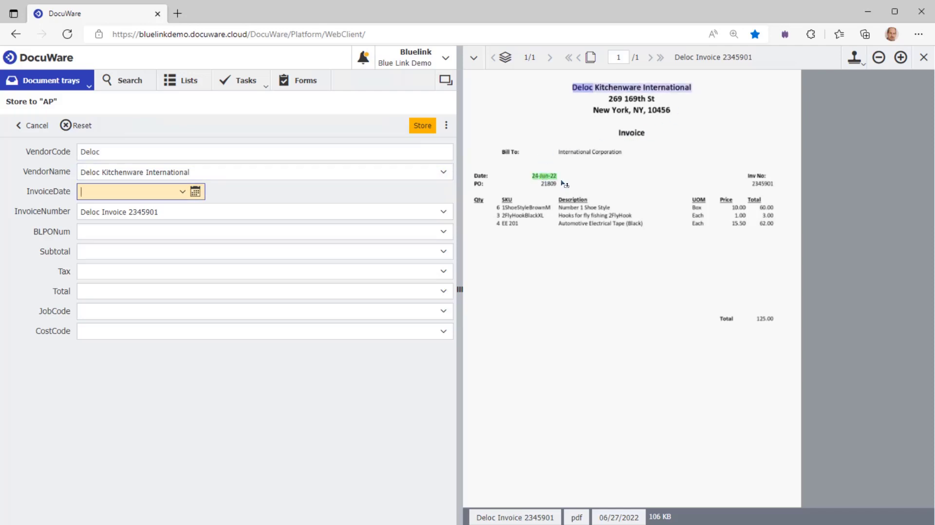
click(543, 175)
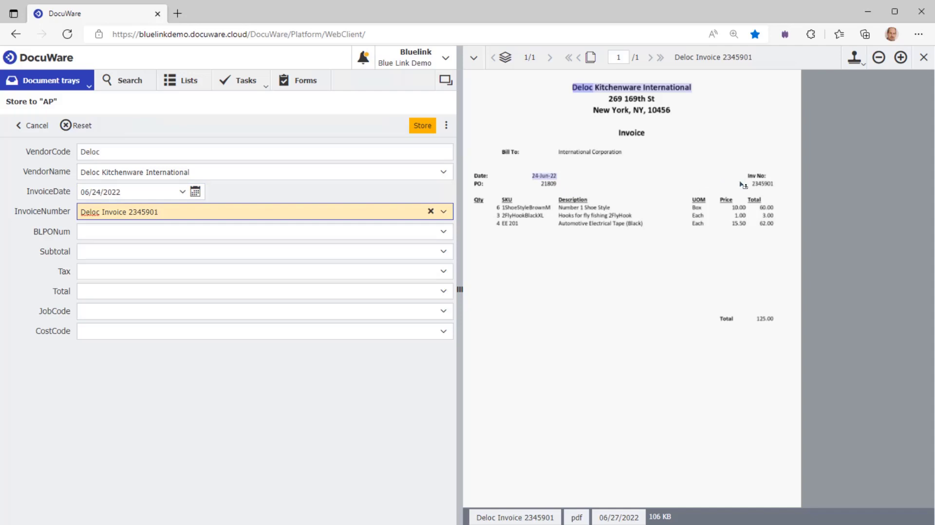
click(262, 232)
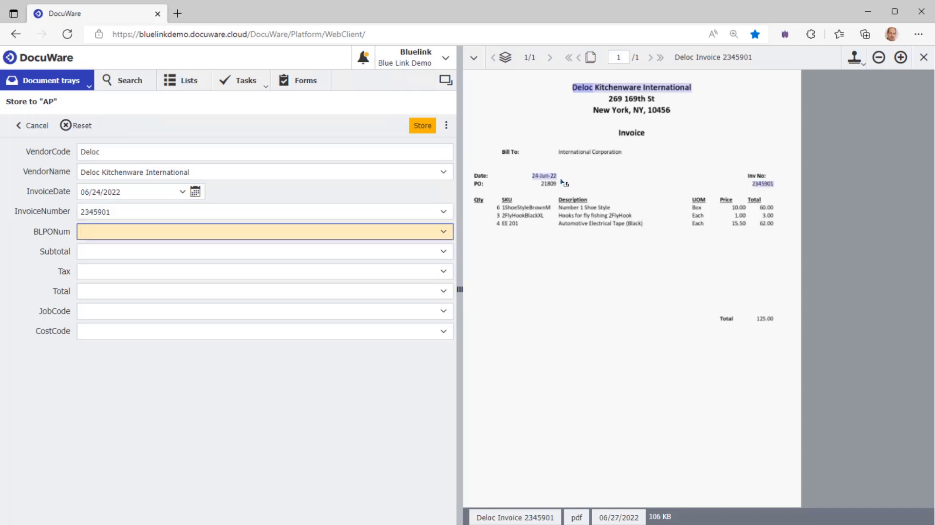
mouse_move(573, 185)
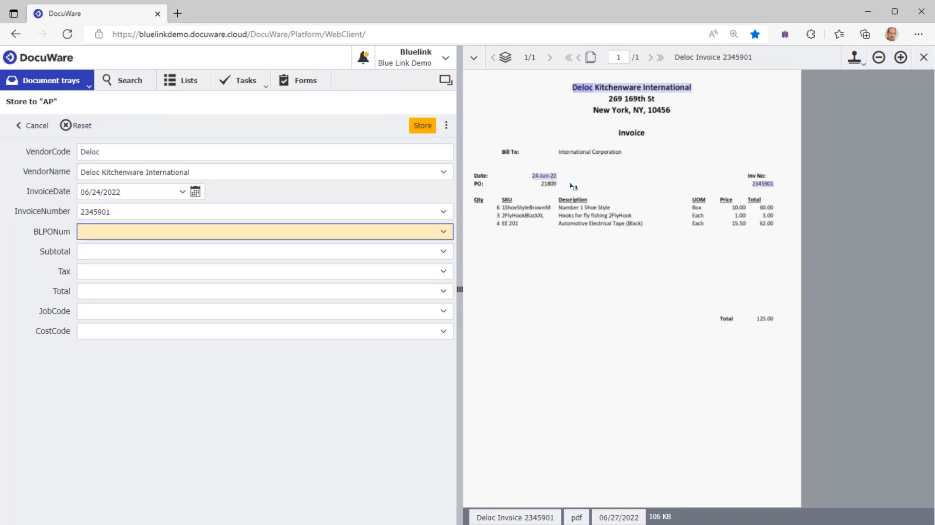
click(546, 183)
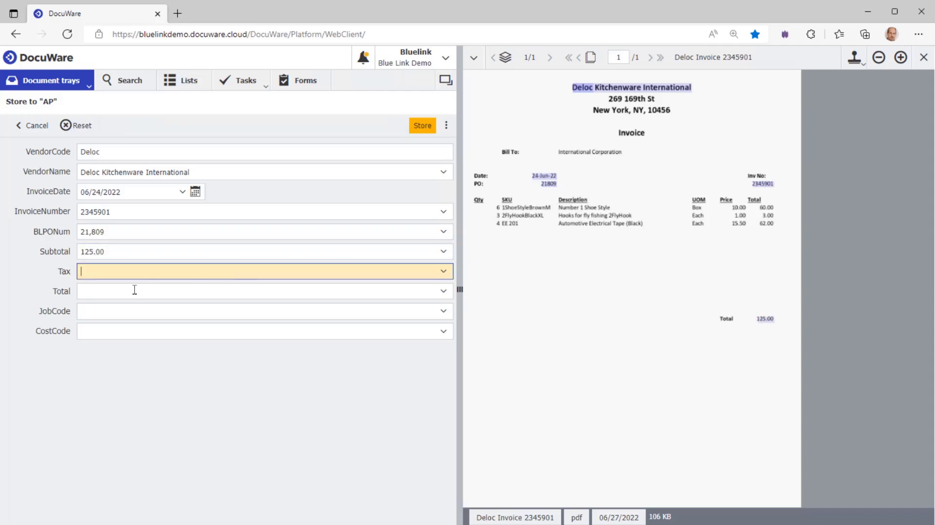
click(263, 290)
text(125)
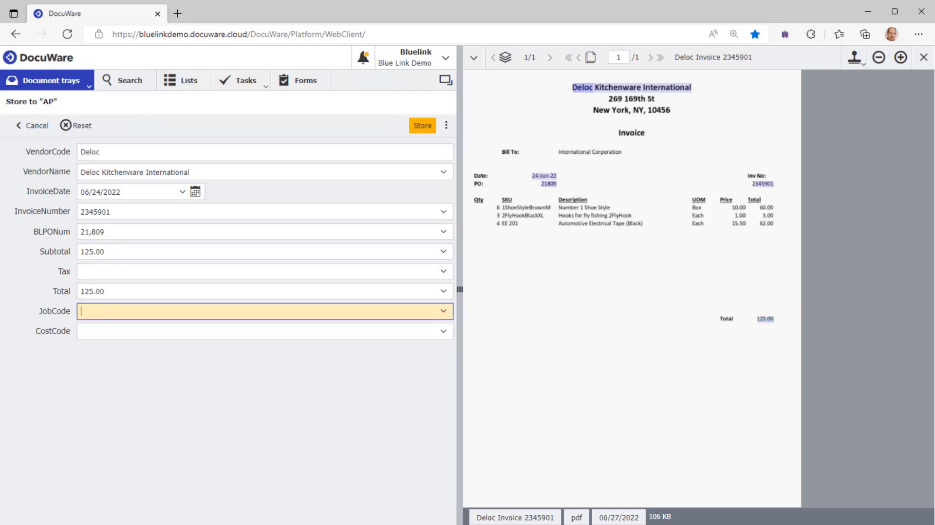
mouse_move(422, 126)
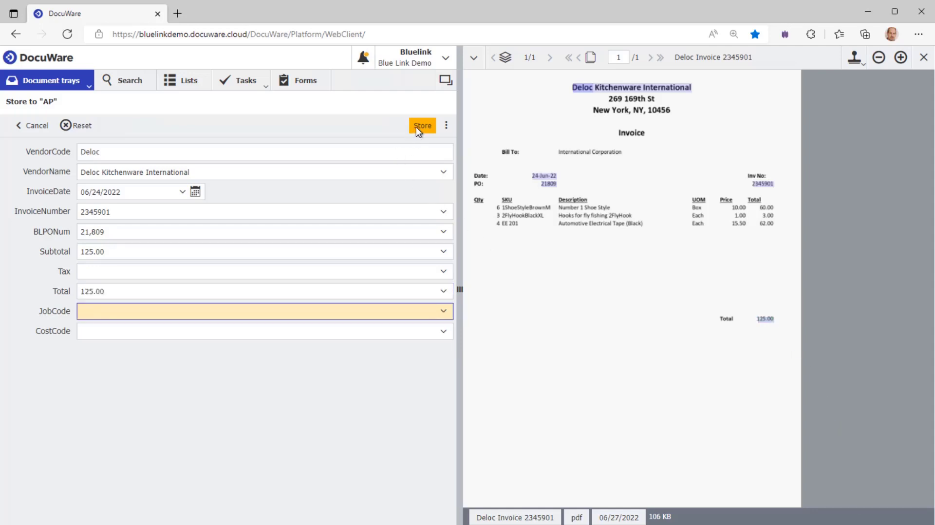
click(422, 125)
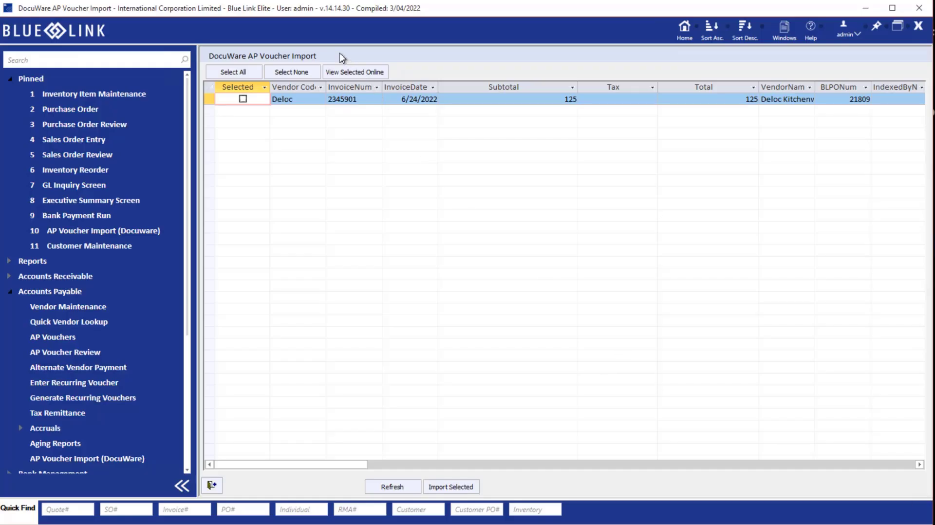
mouse_move(331, 119)
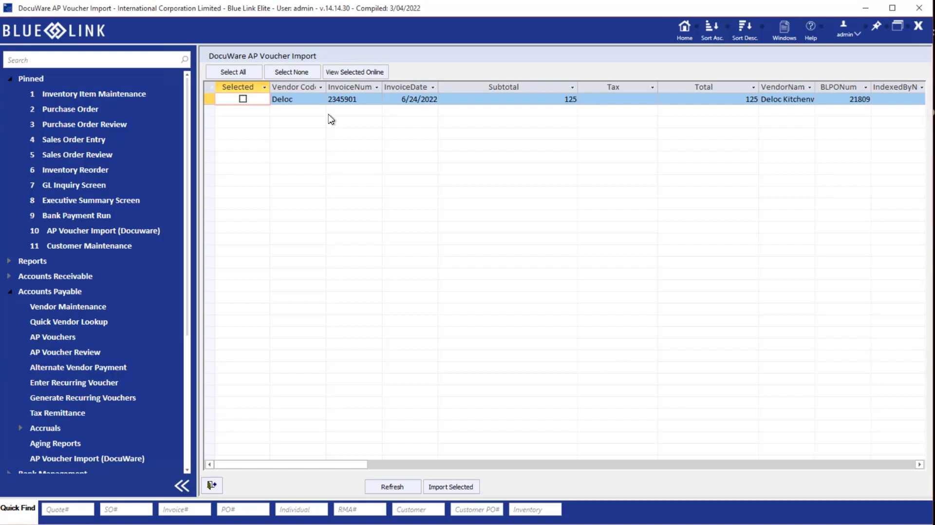
mouse_move(280, 105)
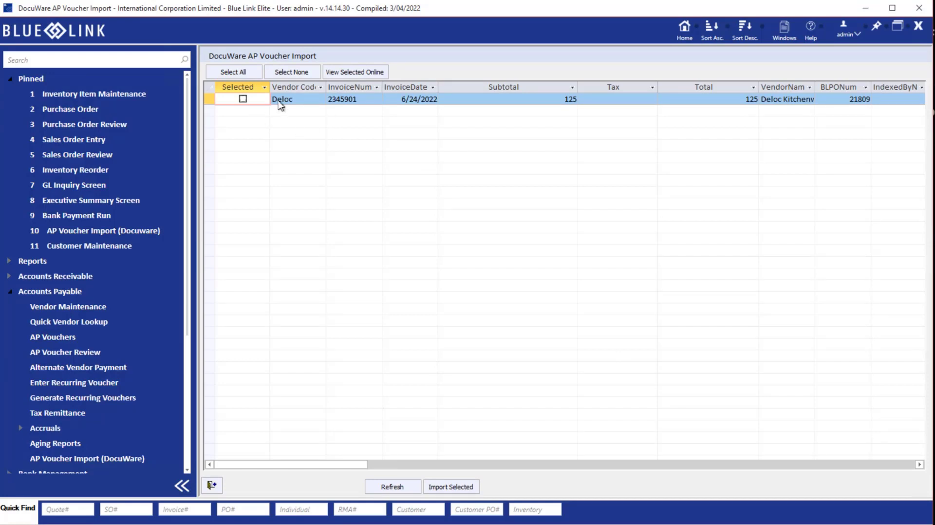
mouse_move(385, 107)
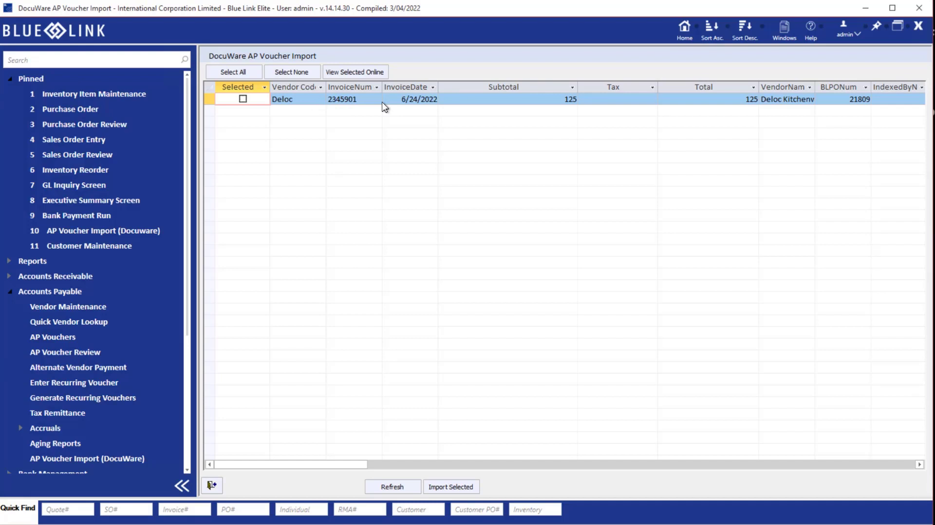
mouse_move(299, 123)
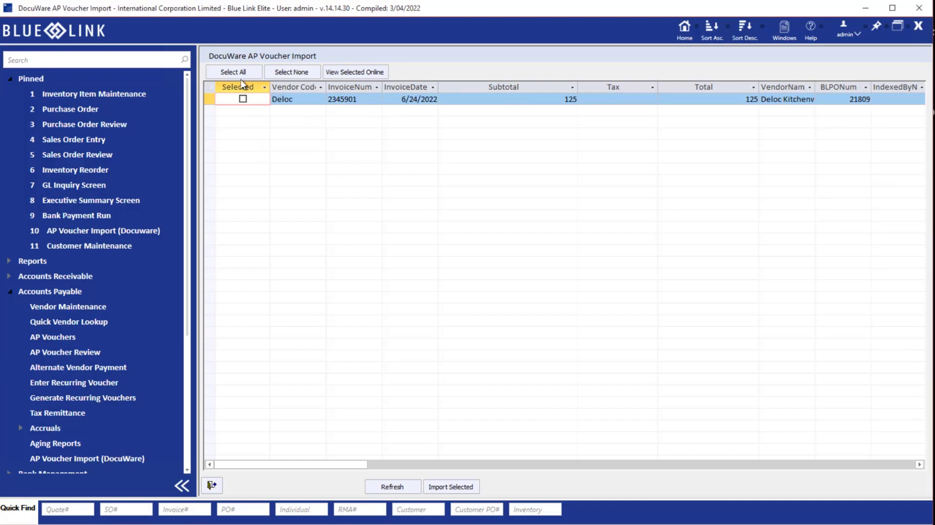
Import the selected Deloc invoice 2345901 as an AP voucher and dismiss the completion message.
click(233, 72)
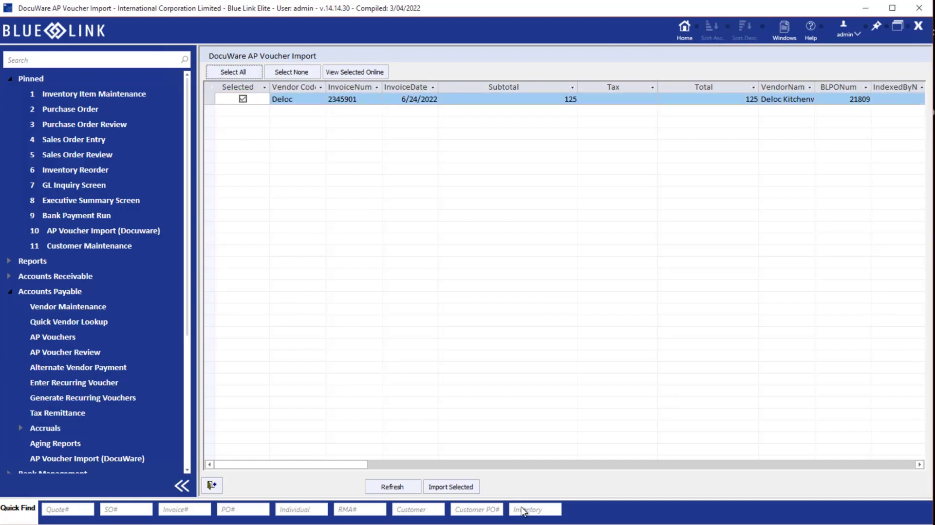
click(451, 486)
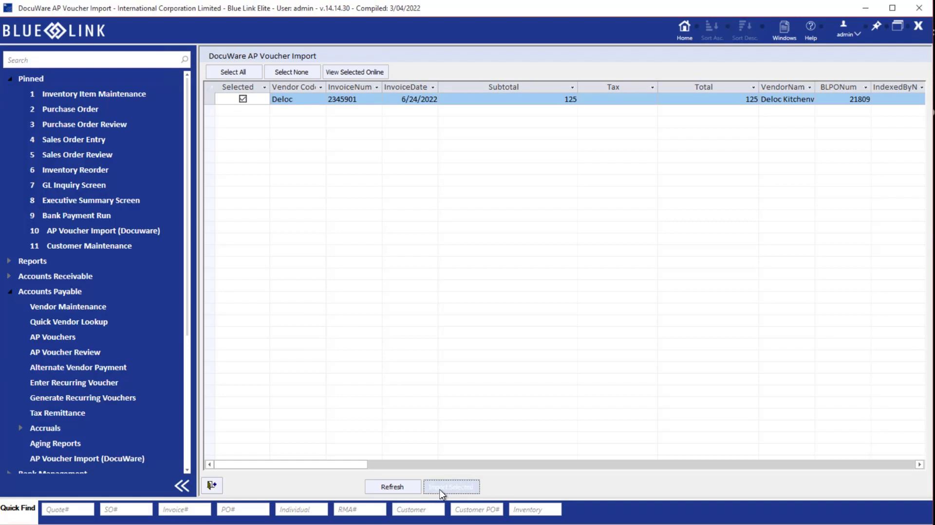
click(451, 486)
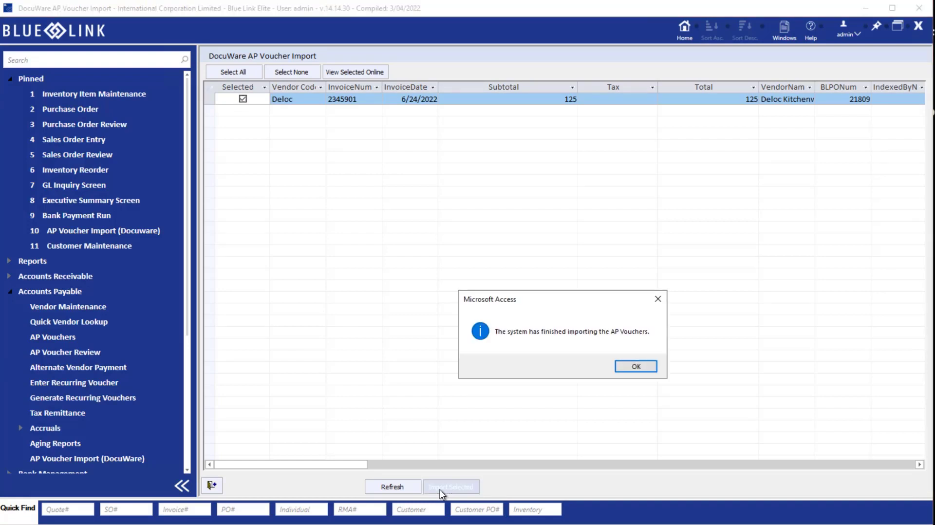
mouse_move(635, 367)
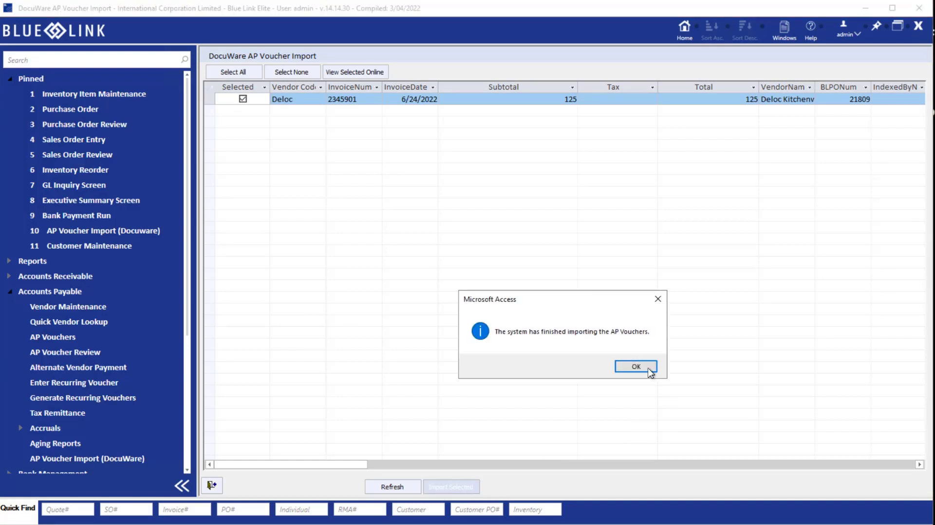
mouse_move(636, 366)
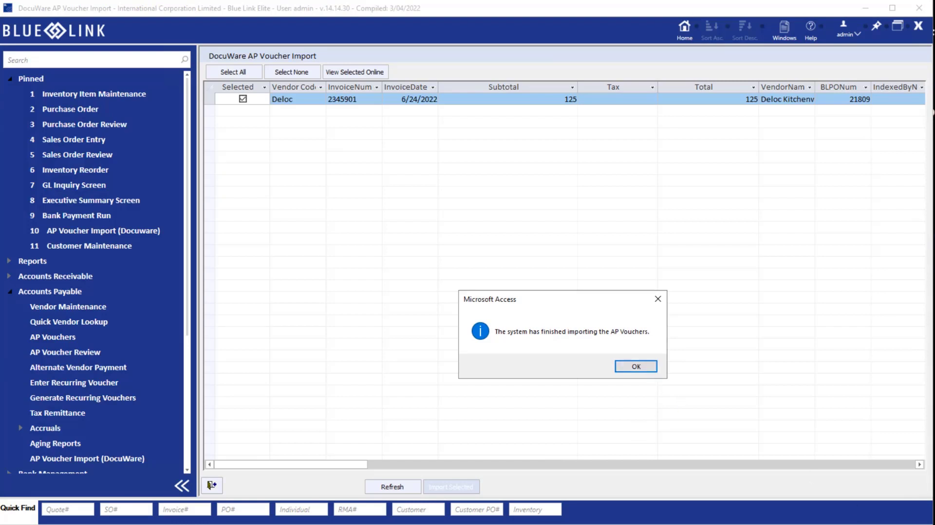
click(634, 366)
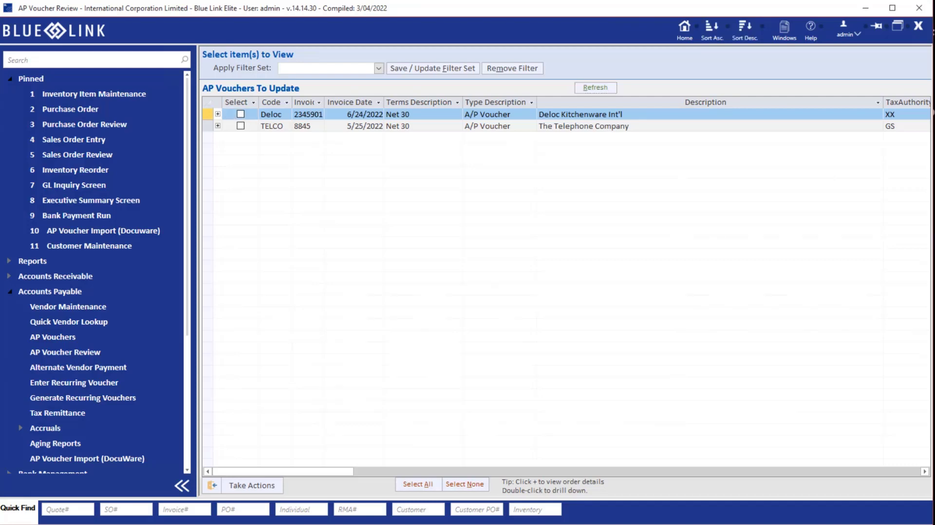
mouse_move(466, 255)
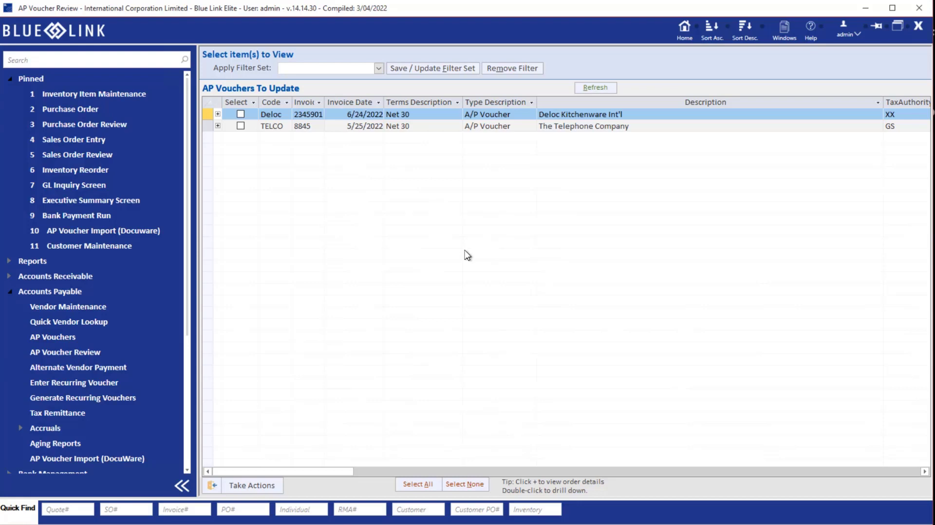
mouse_move(356, 158)
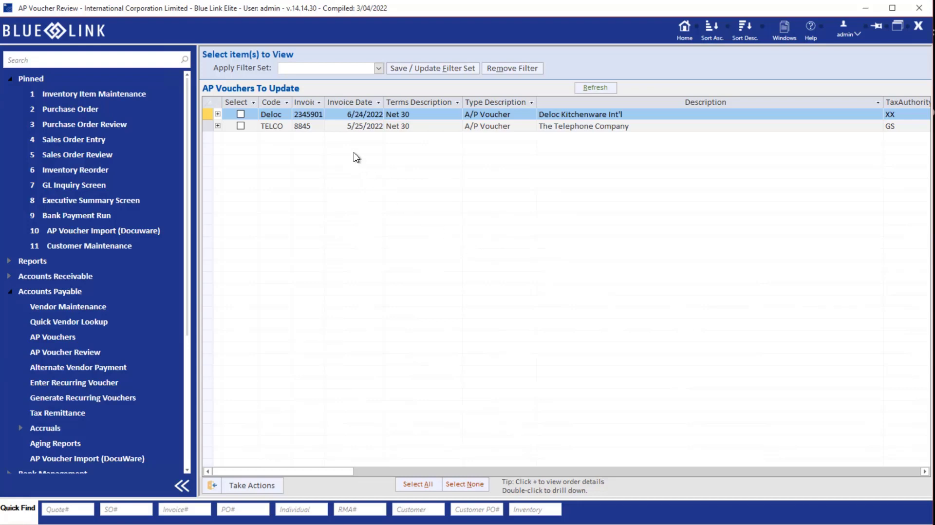
mouse_move(312, 113)
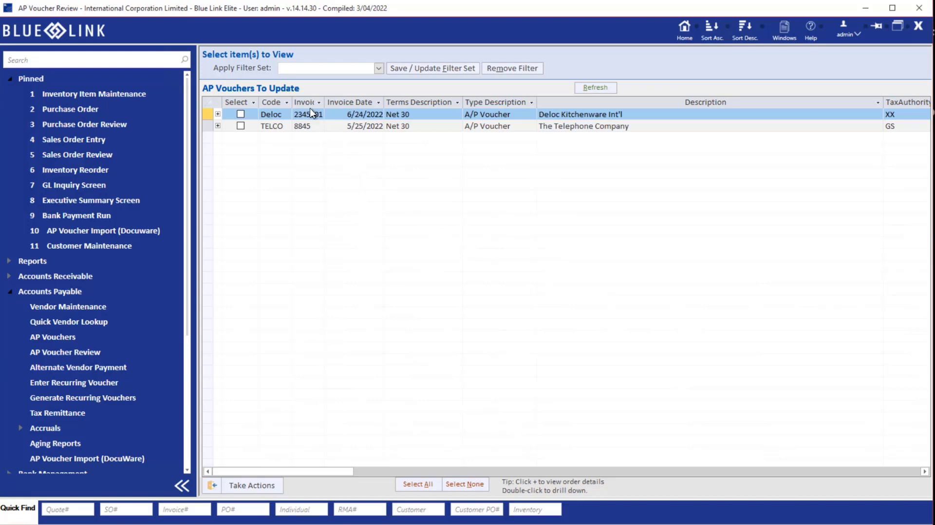
Select the Deloc voucher 2345901 in AP Voucher Review.
click(308, 113)
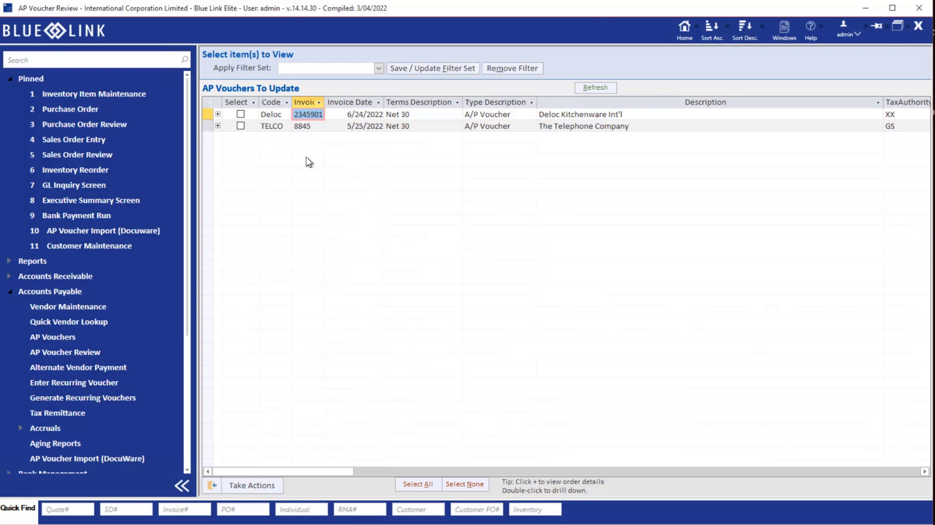
Offset voucher 2345901 with 125.00 against the PO 21809 accrual and post it.
double_click(307, 114)
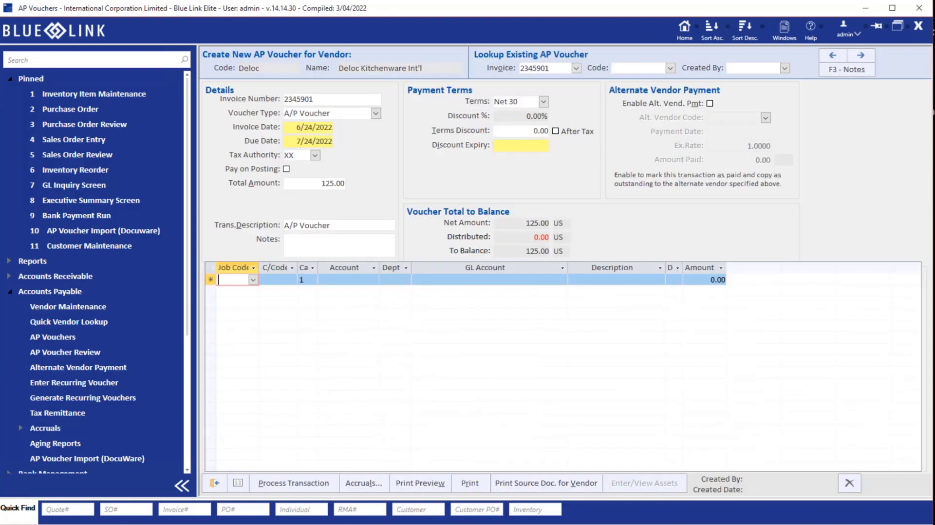
mouse_move(485, 322)
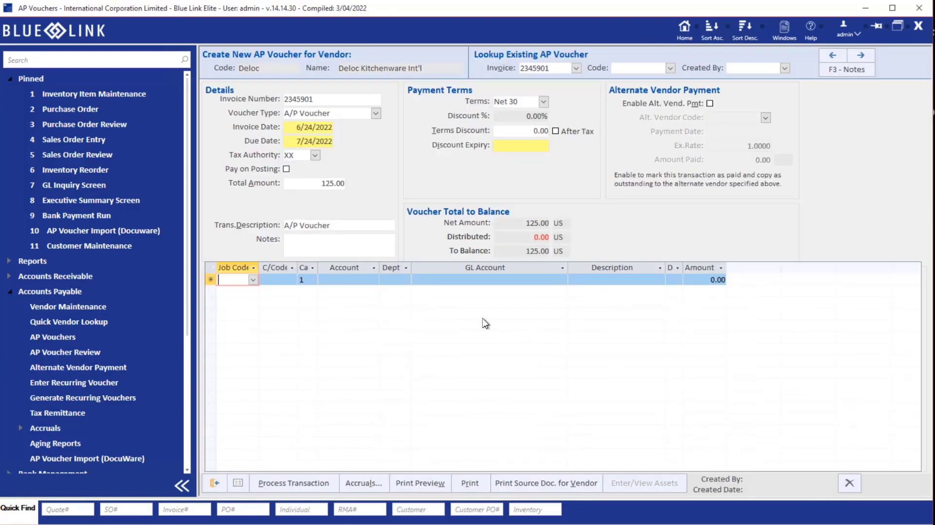
mouse_move(345, 478)
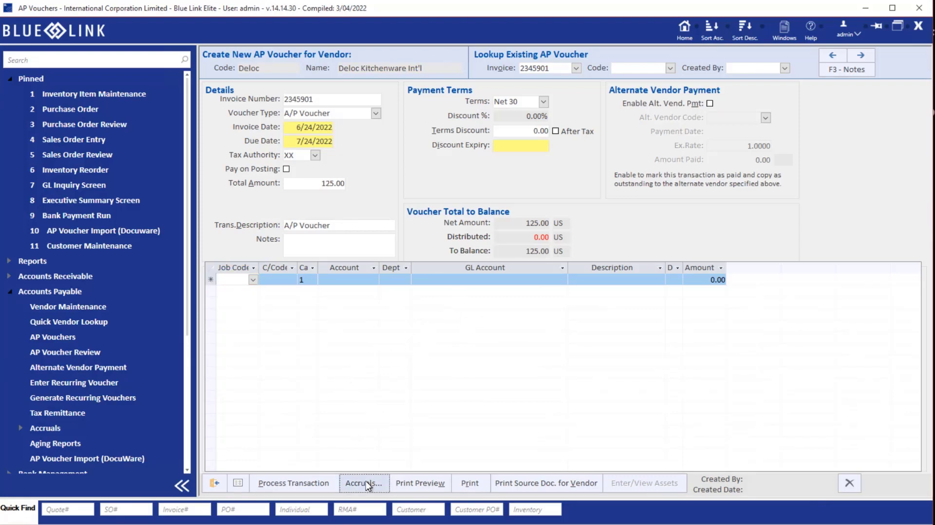
click(363, 483)
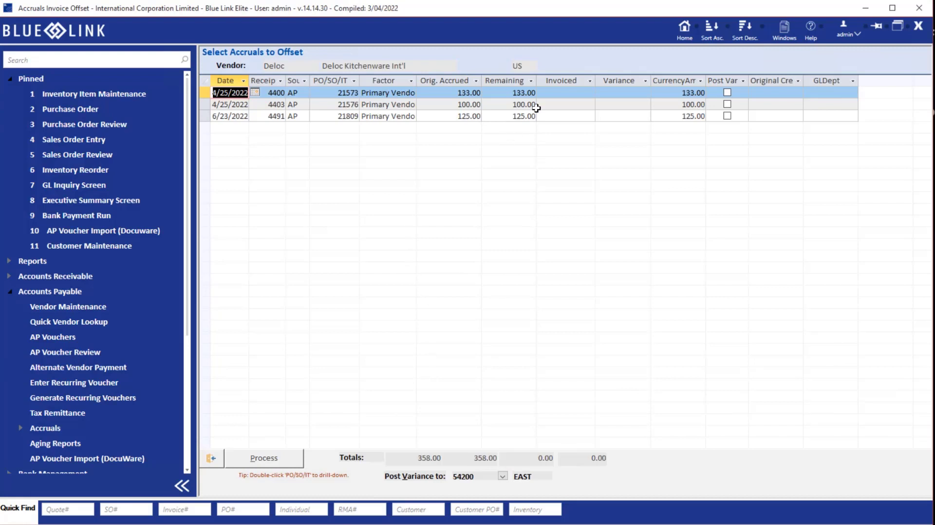
mouse_move(631, 112)
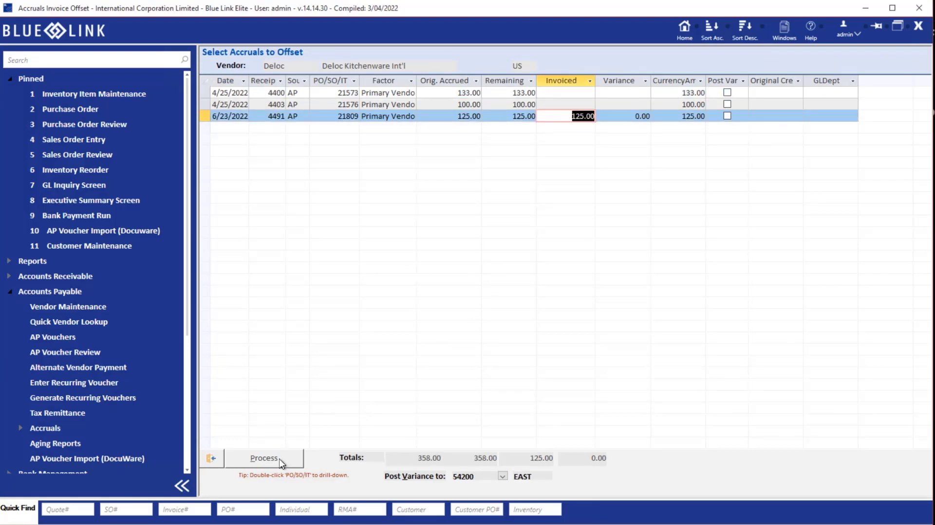
click(263, 458)
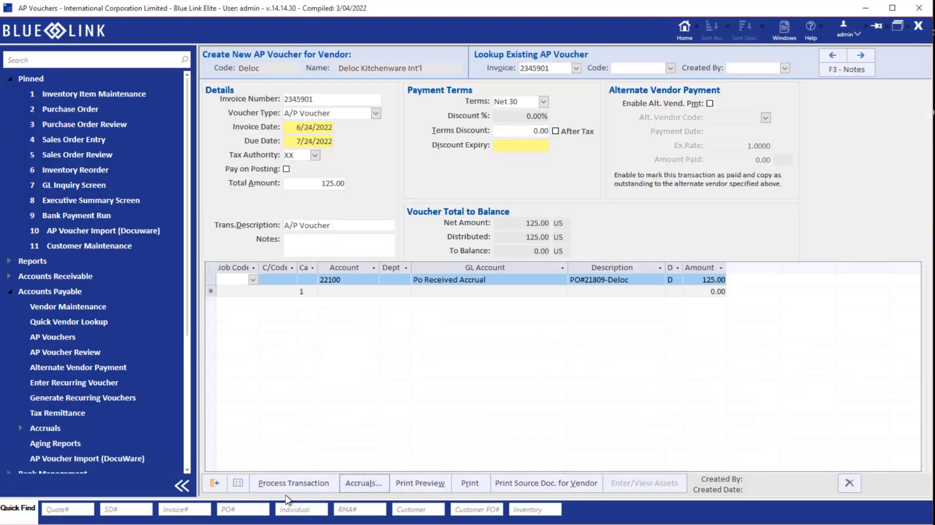
click(293, 483)
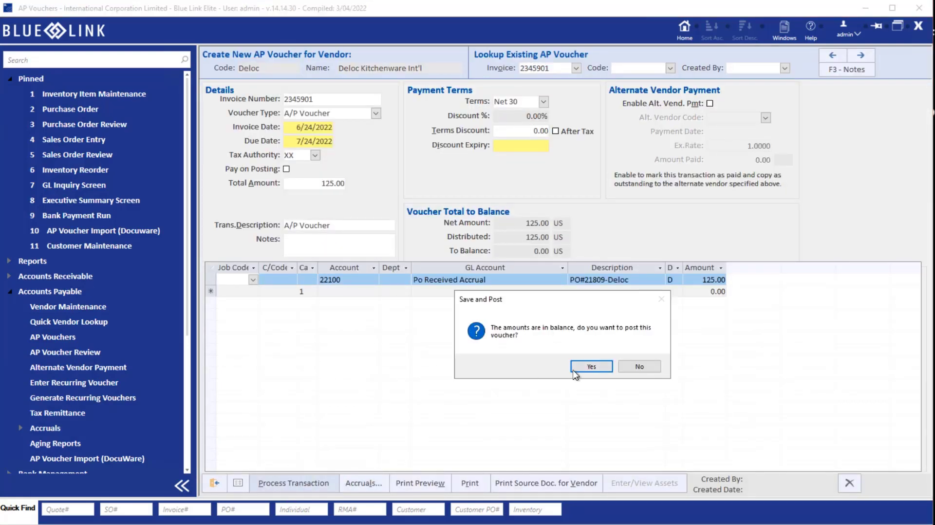
click(590, 367)
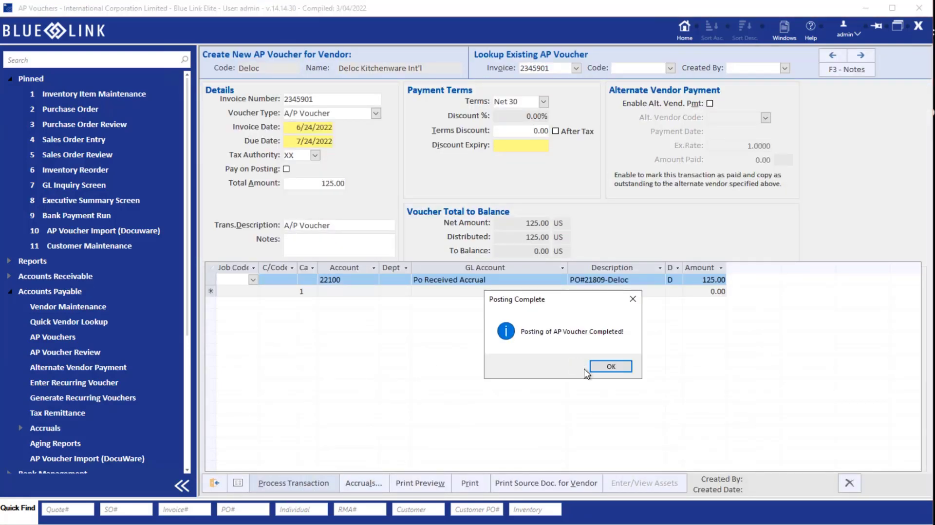
click(609, 366)
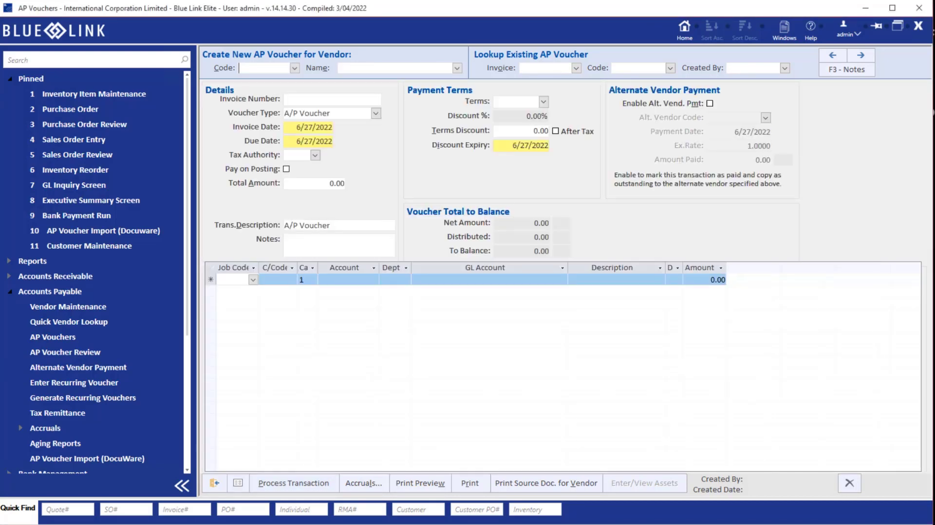
View invoice 2345901's source document in DocuWare from the Deloc vendor notes.
click(845, 69)
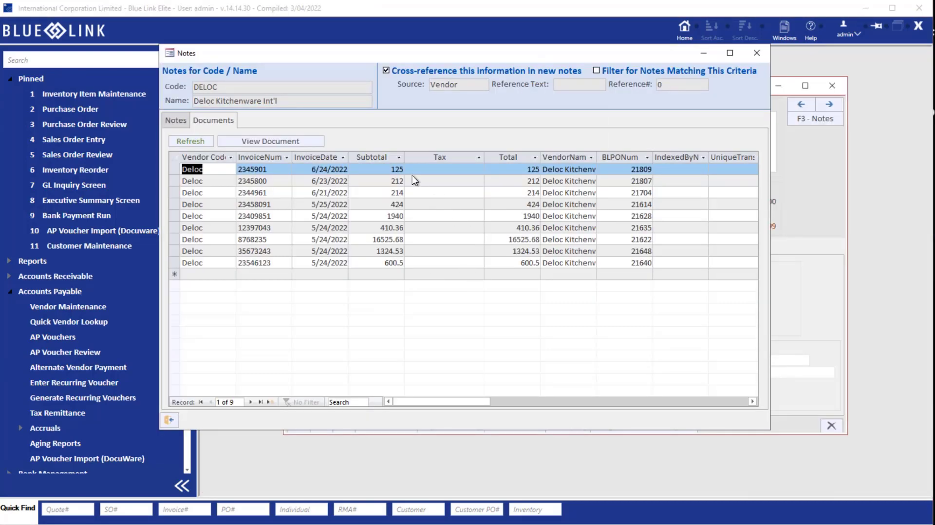
mouse_move(233, 167)
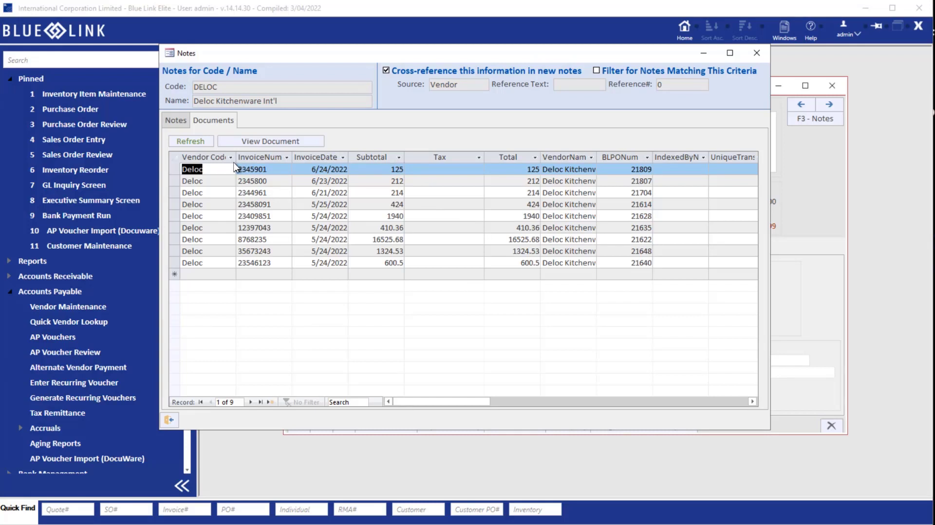
mouse_move(283, 148)
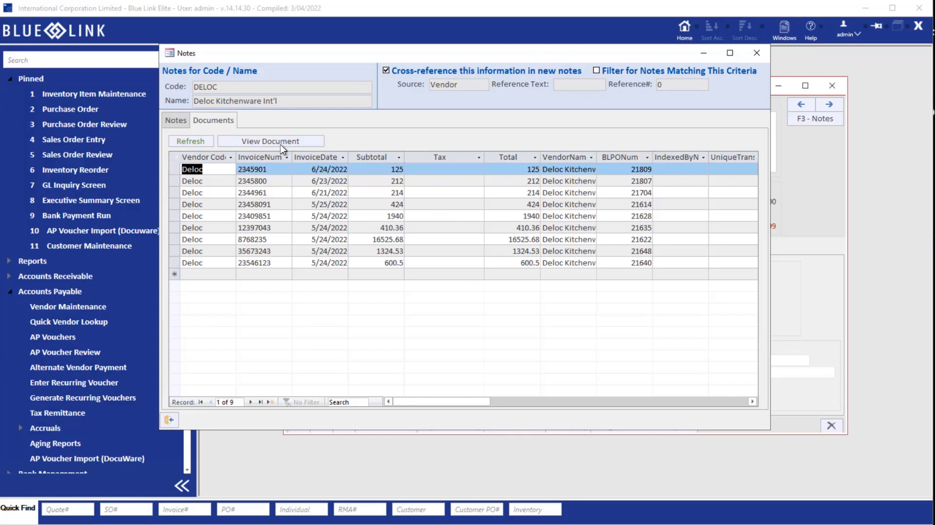
mouse_move(322, 188)
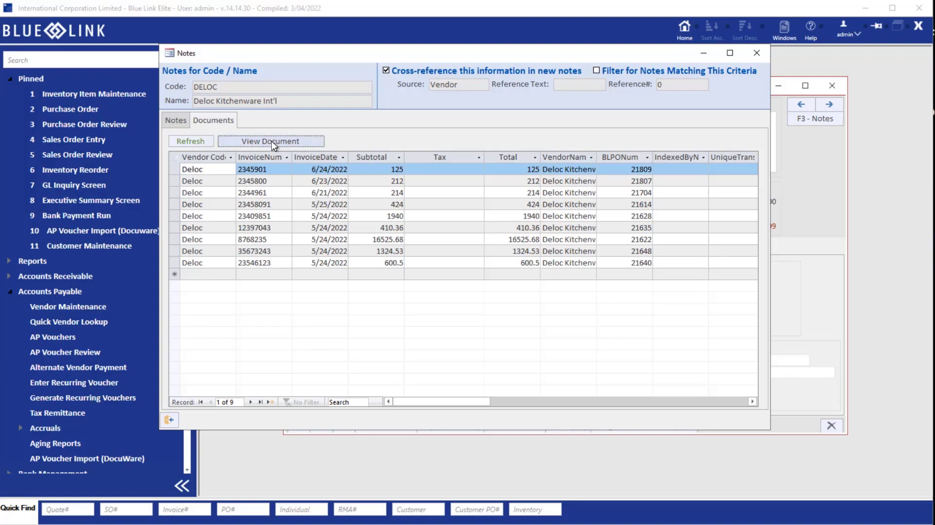
click(270, 141)
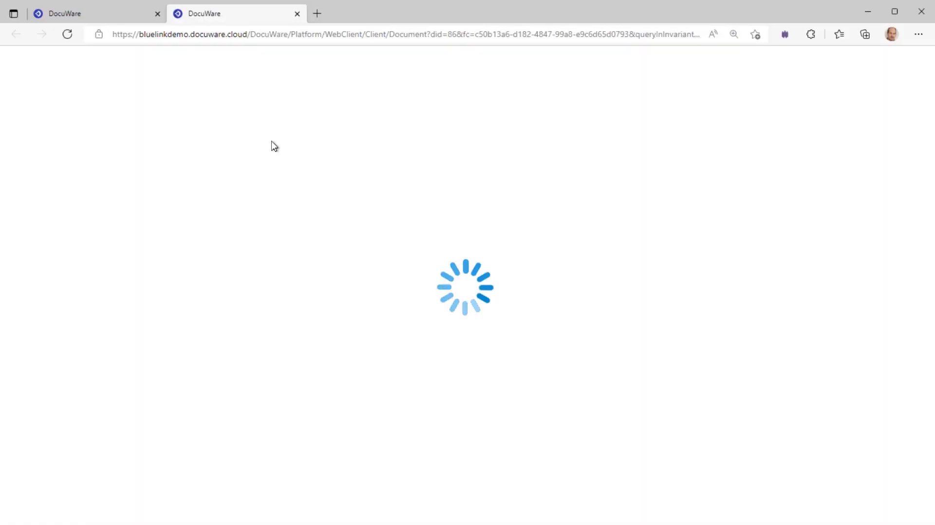